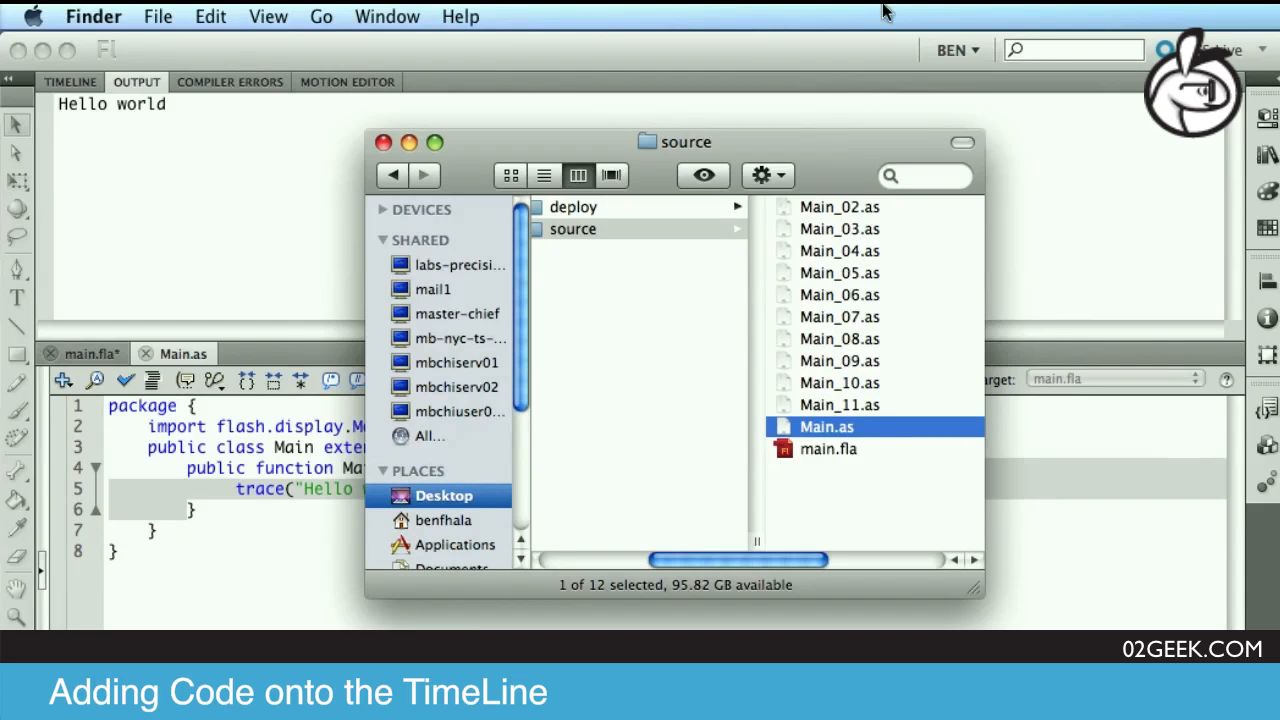
{"action": "mouse_move", "coordinate": [822, 332]}
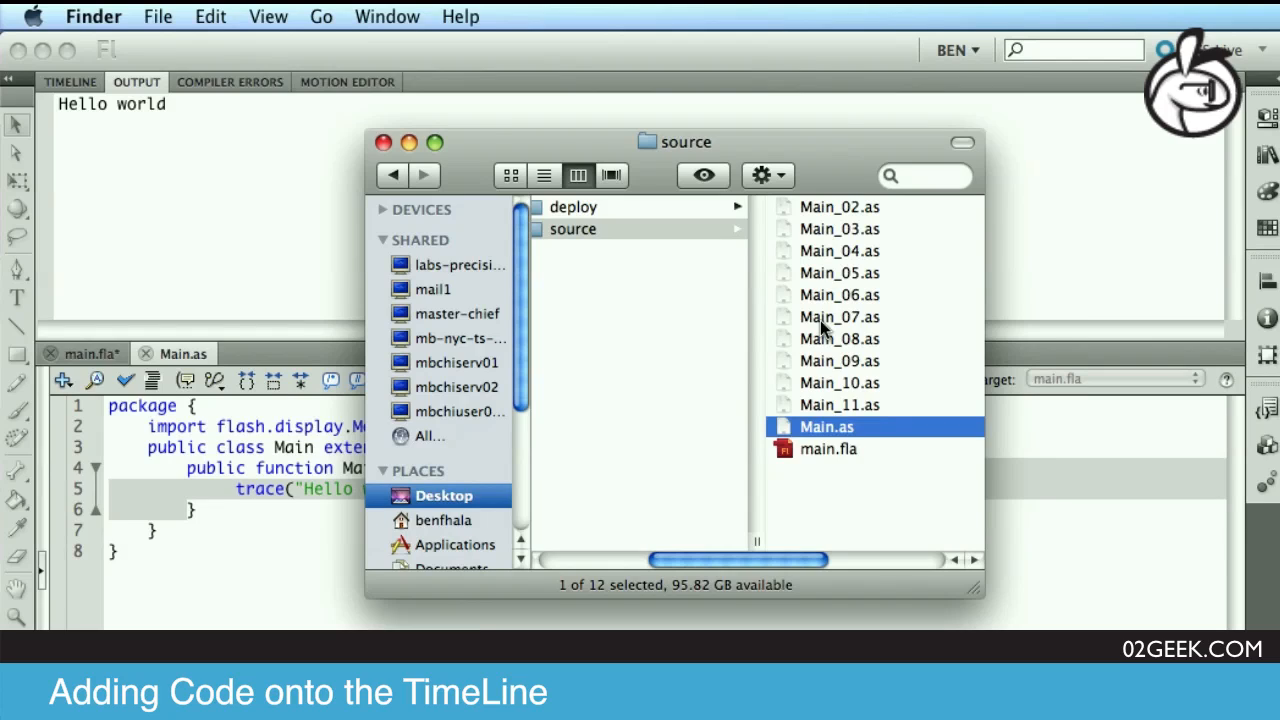
{"action": "mouse_move", "coordinate": [822, 294]}
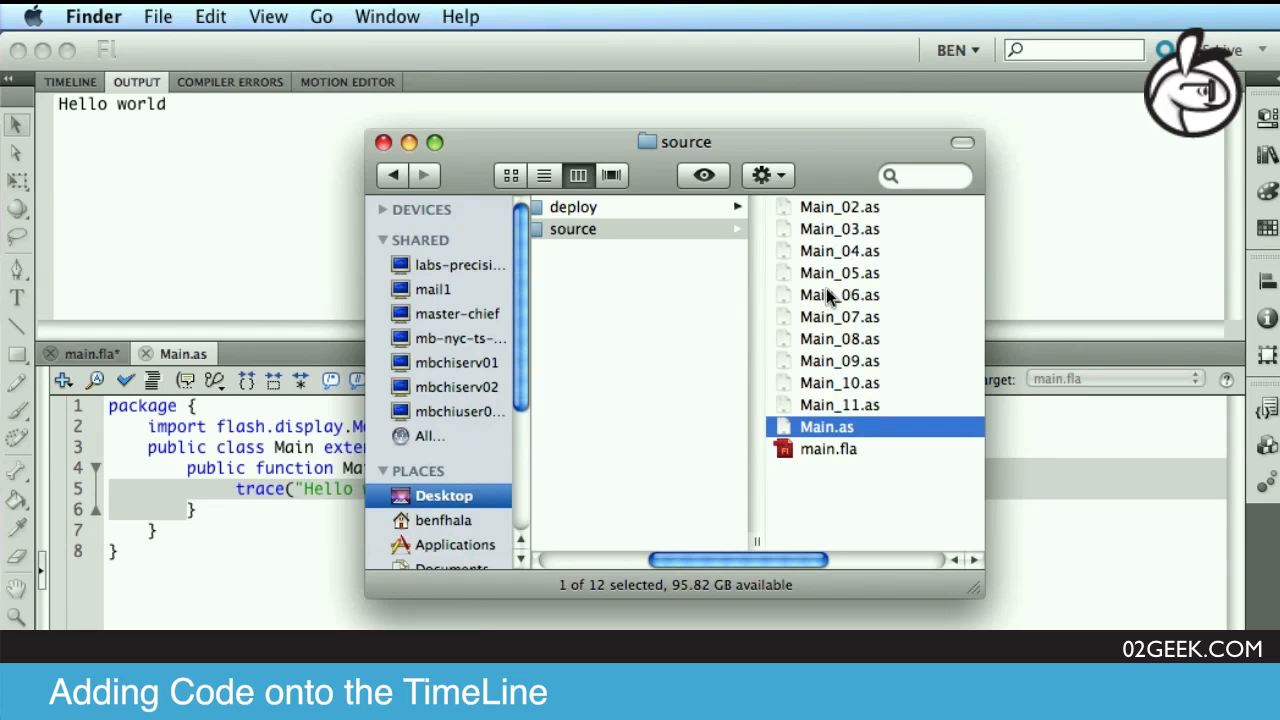
{"action": "mouse_move", "coordinate": [820, 396]}
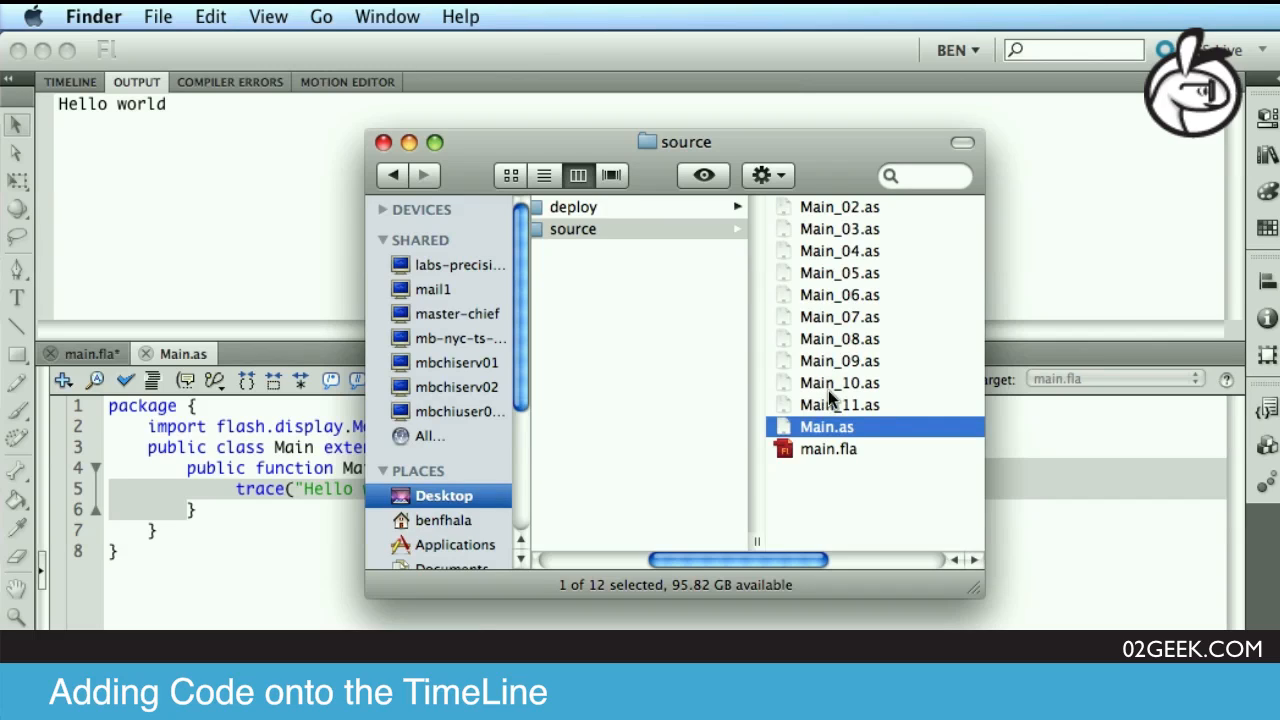
{"action": "mouse_move", "coordinate": [864, 290]}
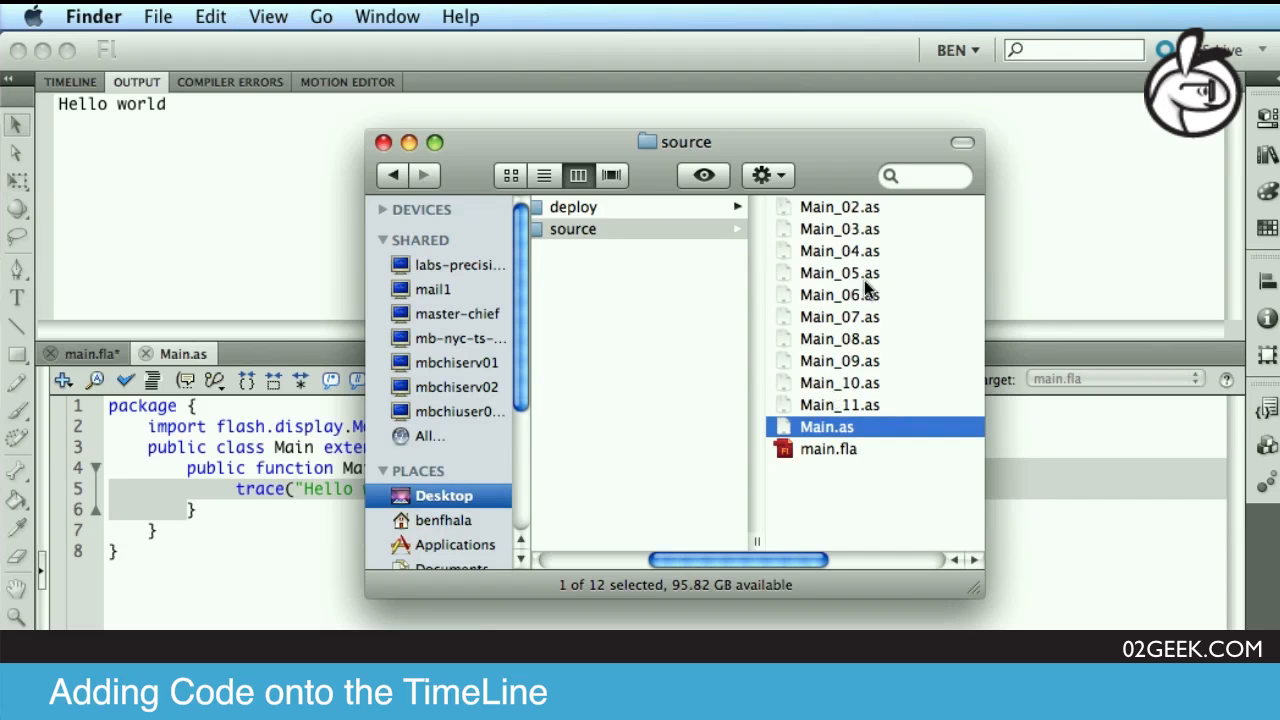
{"action": "mouse_move", "coordinate": [816, 348]}
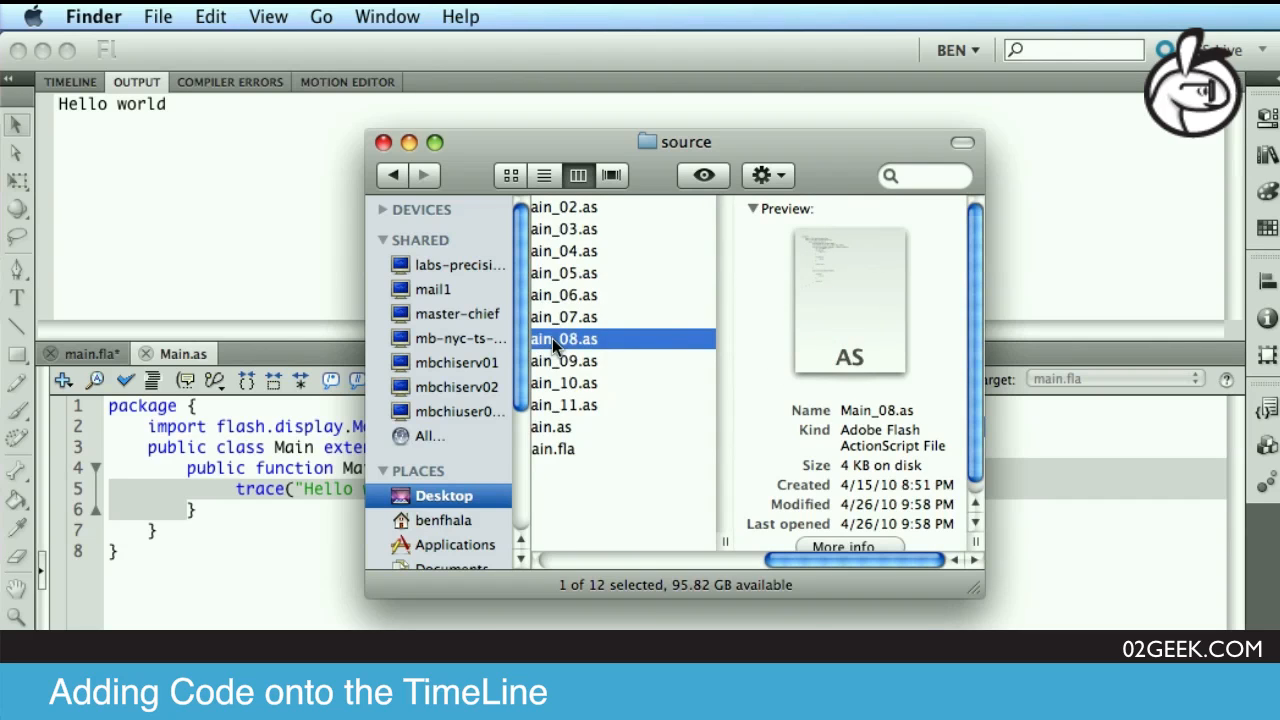
Copy all code from Main_08.as, paste it over Main.as's contents, and start a movie test.
{"action": "double_click", "coordinate": [564, 340]}
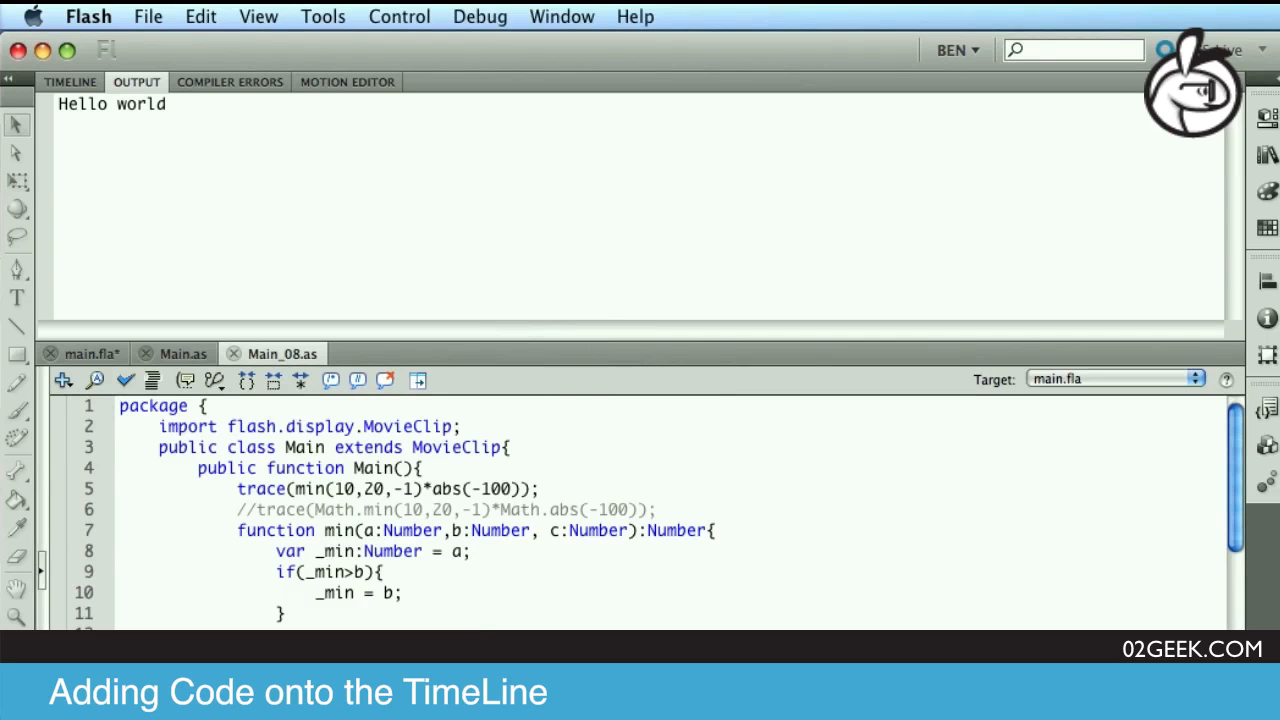
{"action": "left_click", "coordinate": [300, 488]}
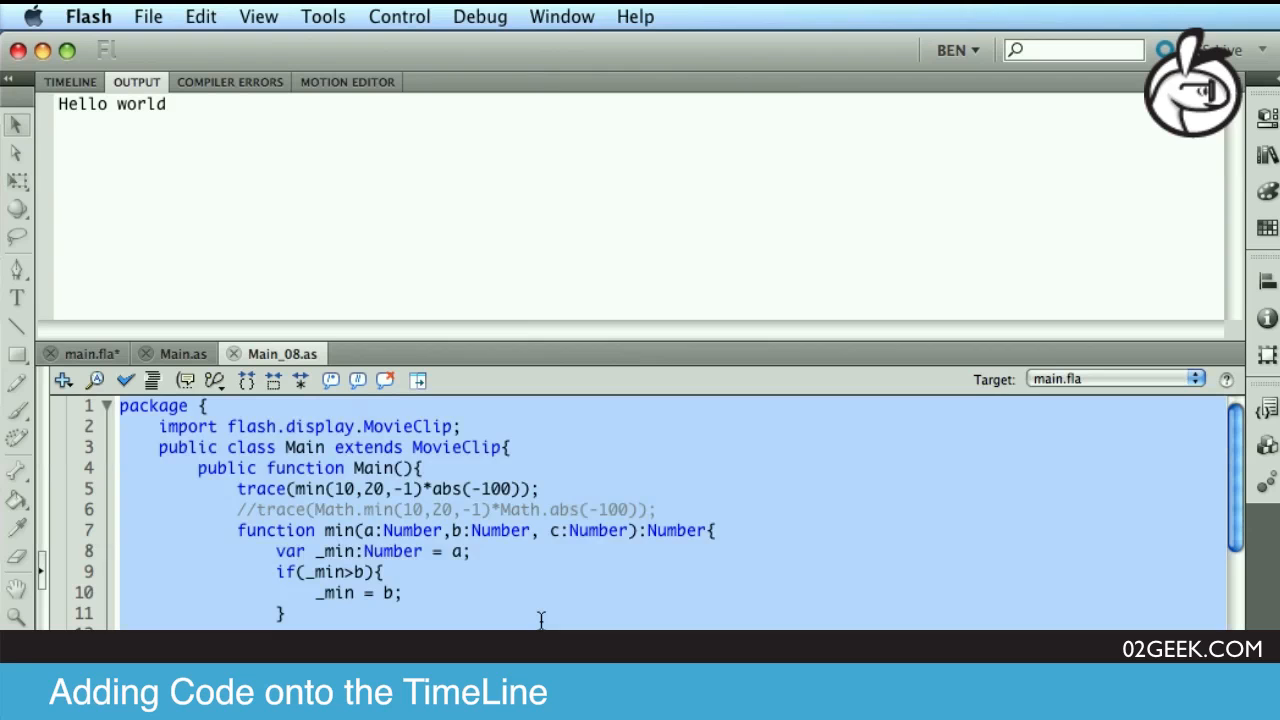
{"action": "mouse_move", "coordinate": [200, 374]}
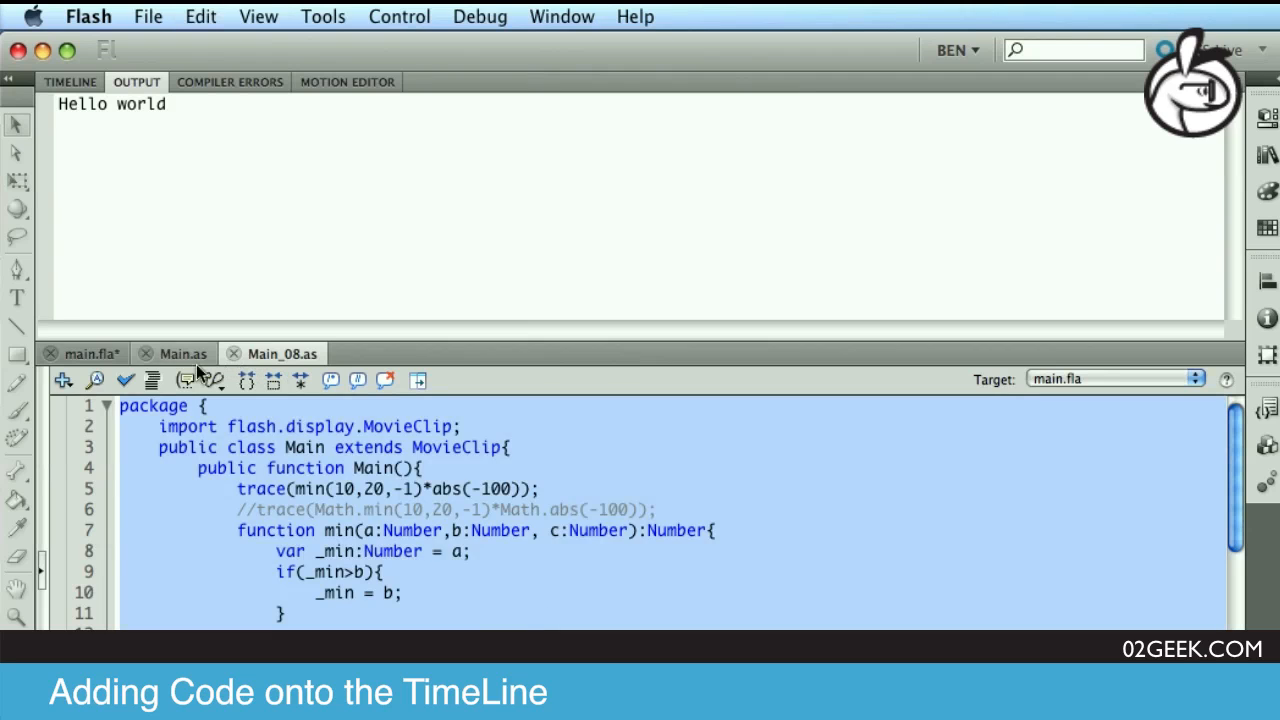
{"action": "left_click", "coordinate": [182, 352]}
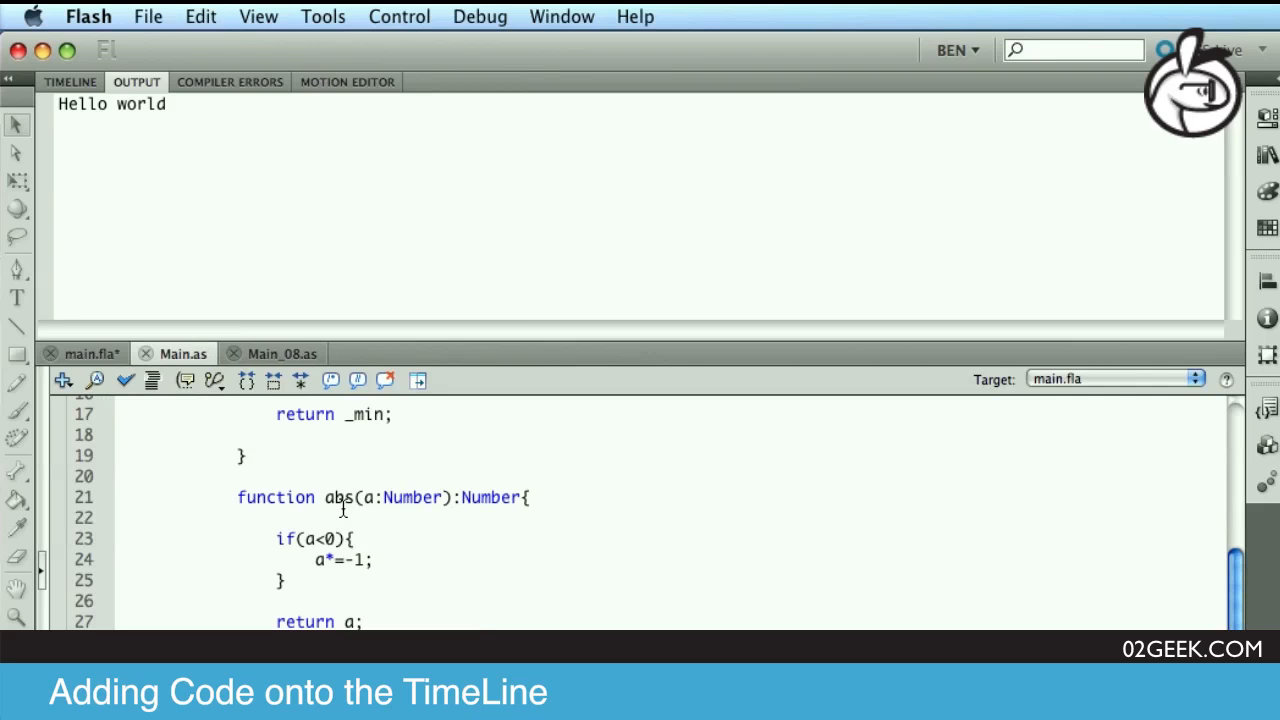
{"action": "left_click", "coordinate": [400, 16]}
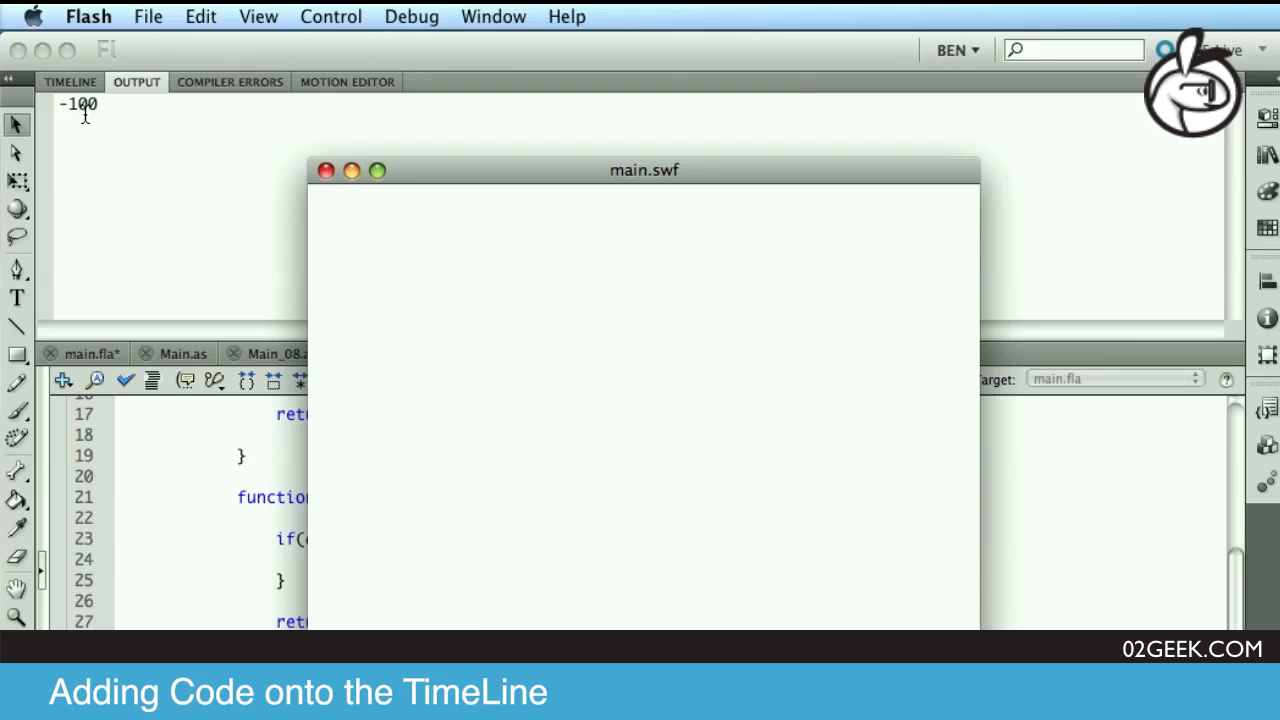
Close the main.swf test window after the -100 trace and return to Main.as.
{"action": "left_click", "coordinate": [180, 352]}
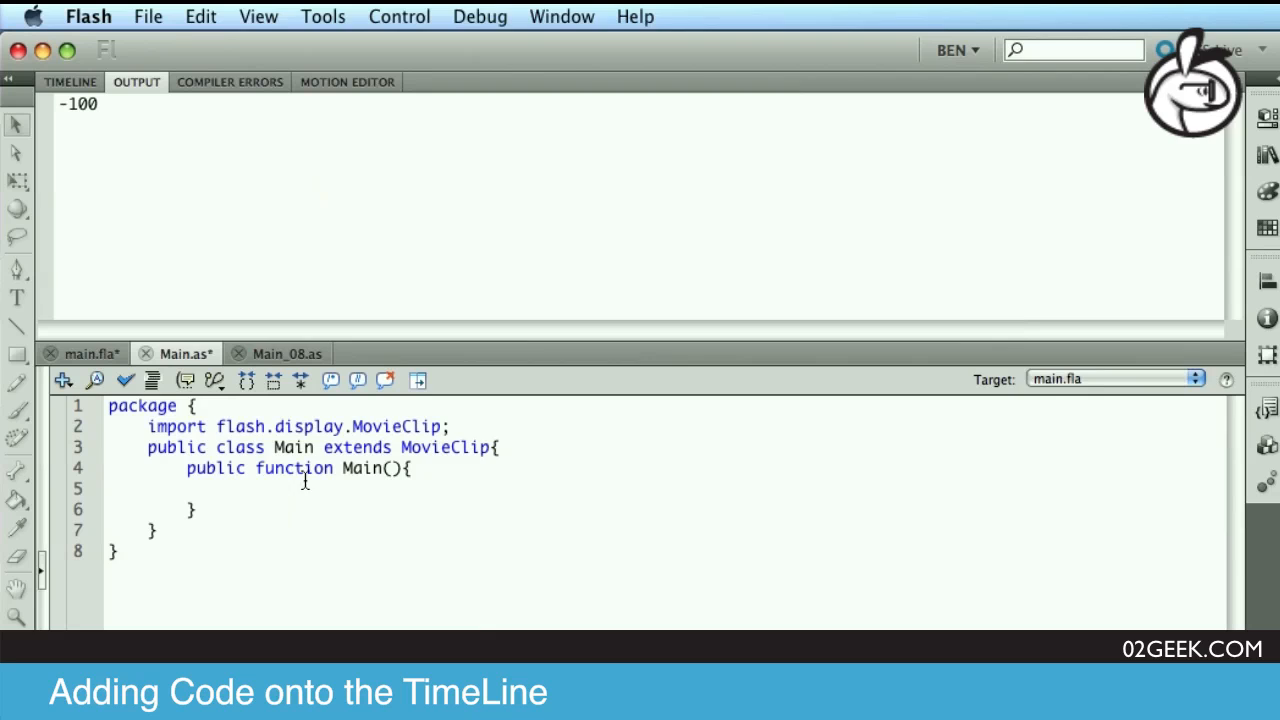
{"action": "mouse_move", "coordinate": [284, 352]}
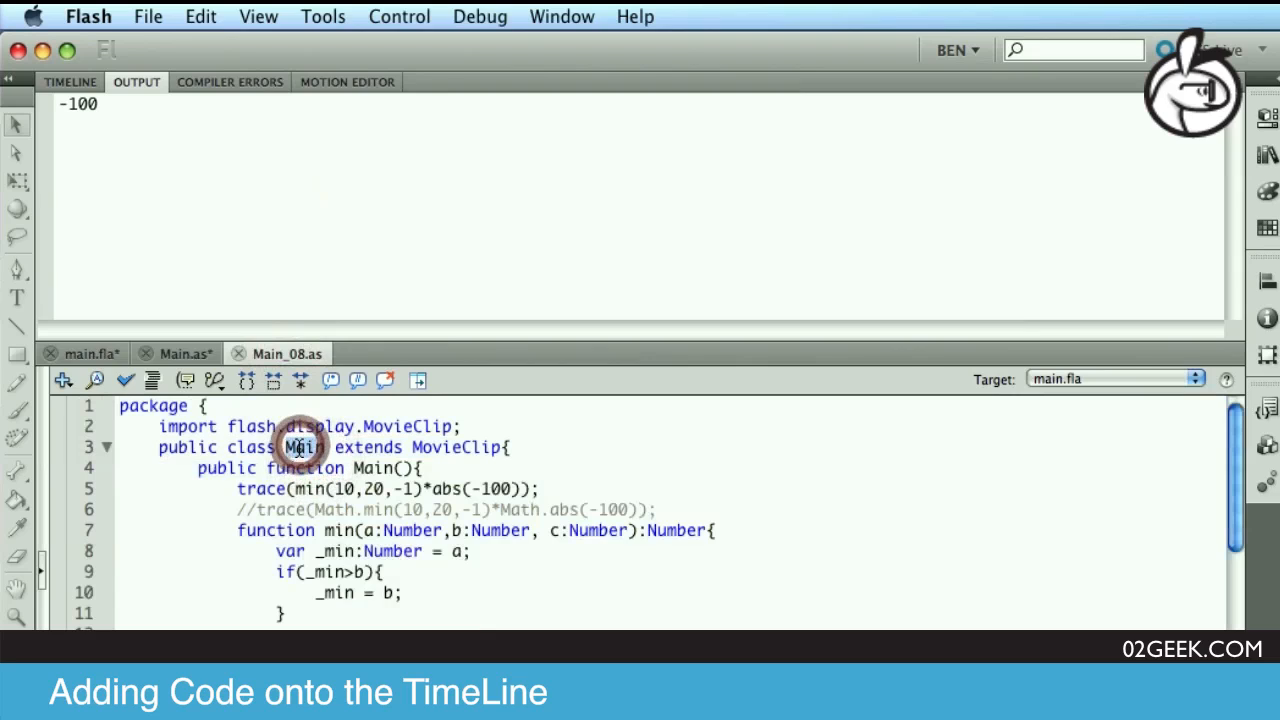
Select the class name Main in the Main_08.as class declaration.
{"action": "double_click", "coordinate": [304, 448]}
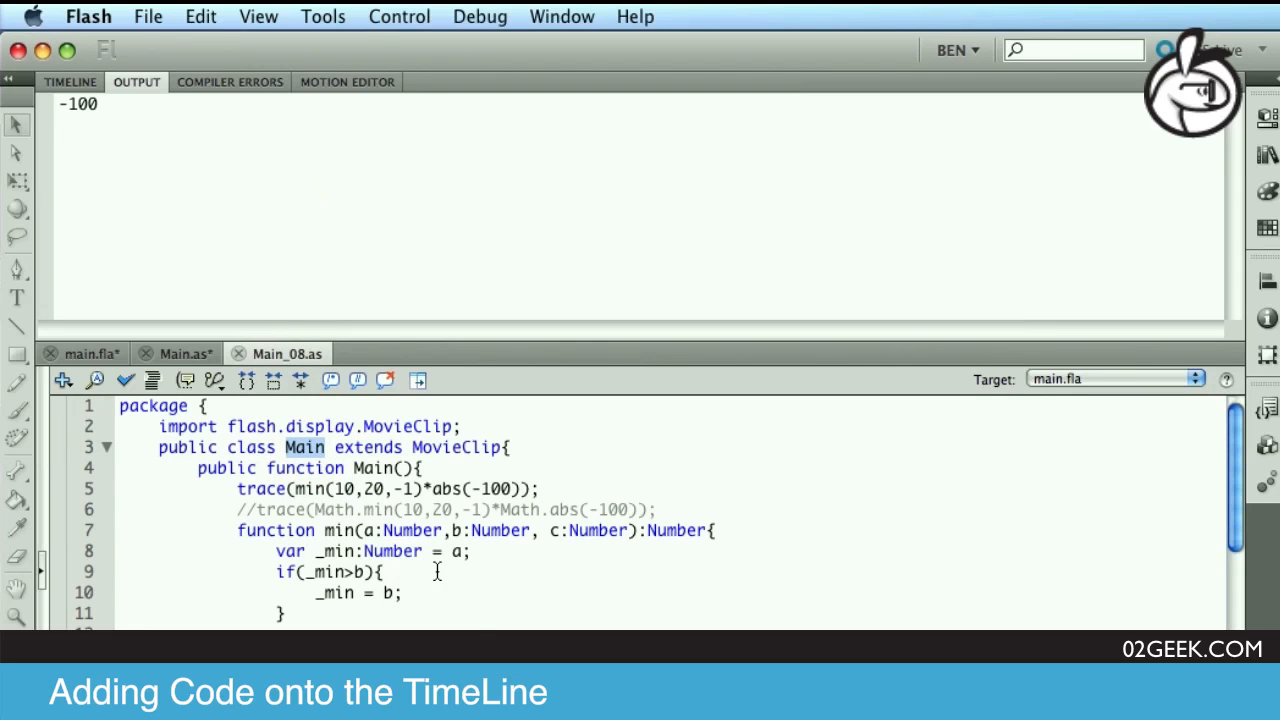